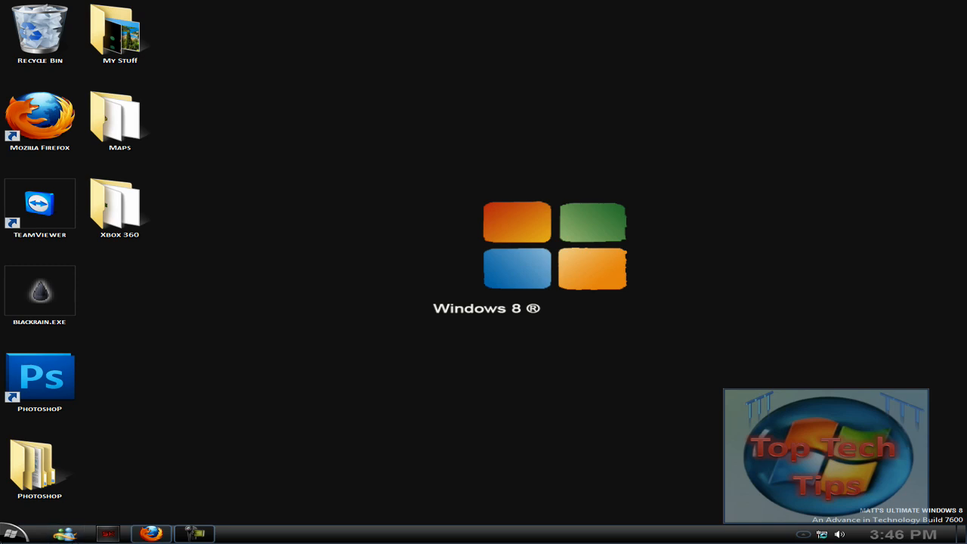
Run regedit from the Start menu to open the Registry Editor.
{"action": "left_click", "coordinate": [12, 534]}
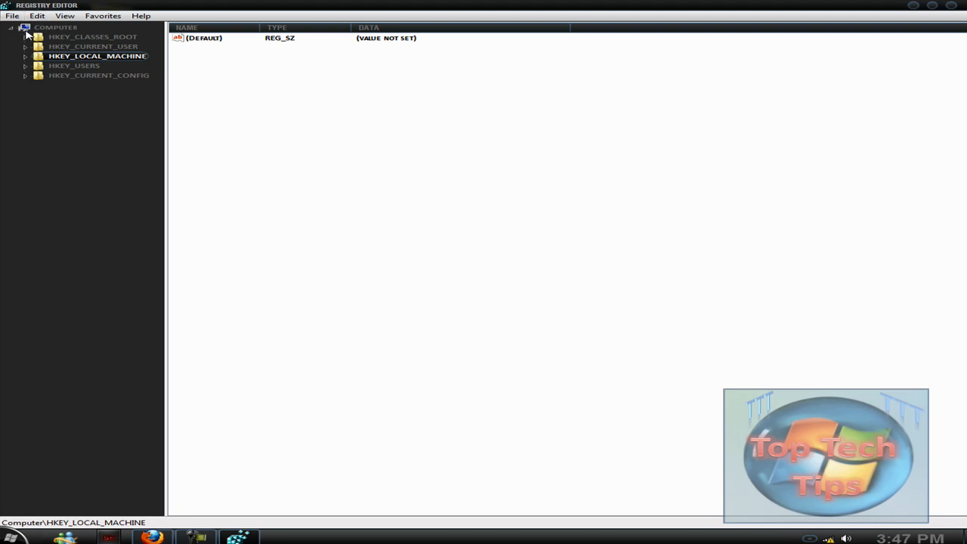
{"action": "mouse_move", "coordinate": [46, 56]}
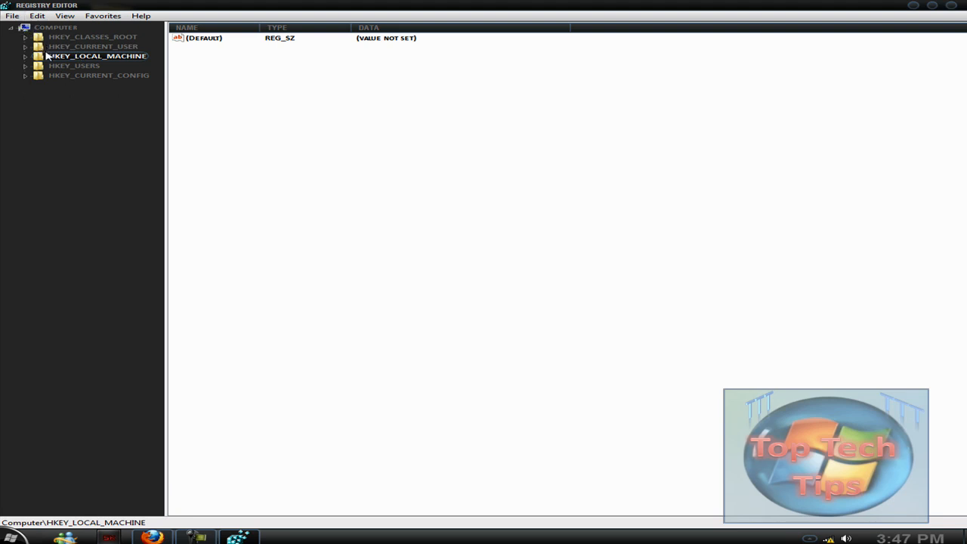
{"action": "mouse_move", "coordinate": [25, 60]}
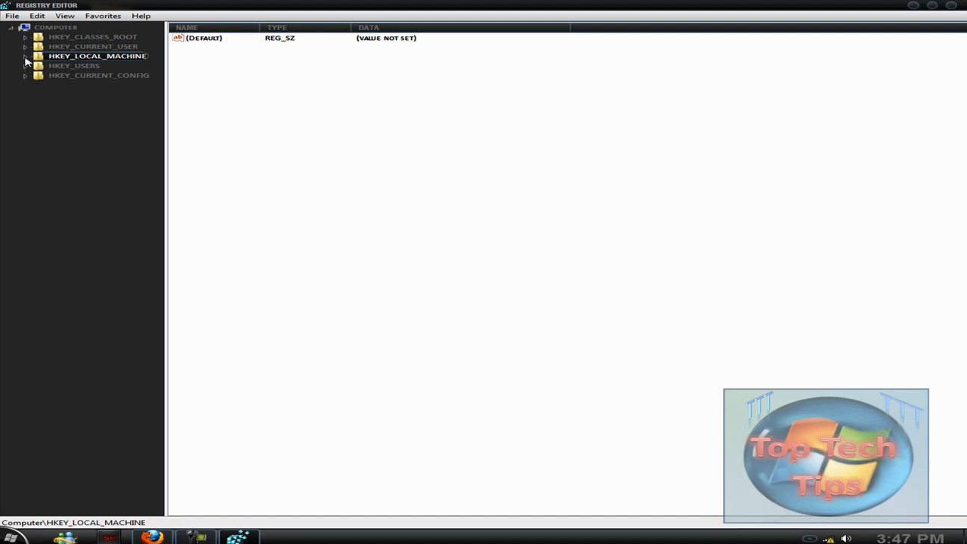
Expand HKEY_LOCAL_MACHINE > SOFTWARE > Microsoft > Windows to reveal the CurrentVersion key.
{"action": "left_click", "coordinate": [24, 56]}
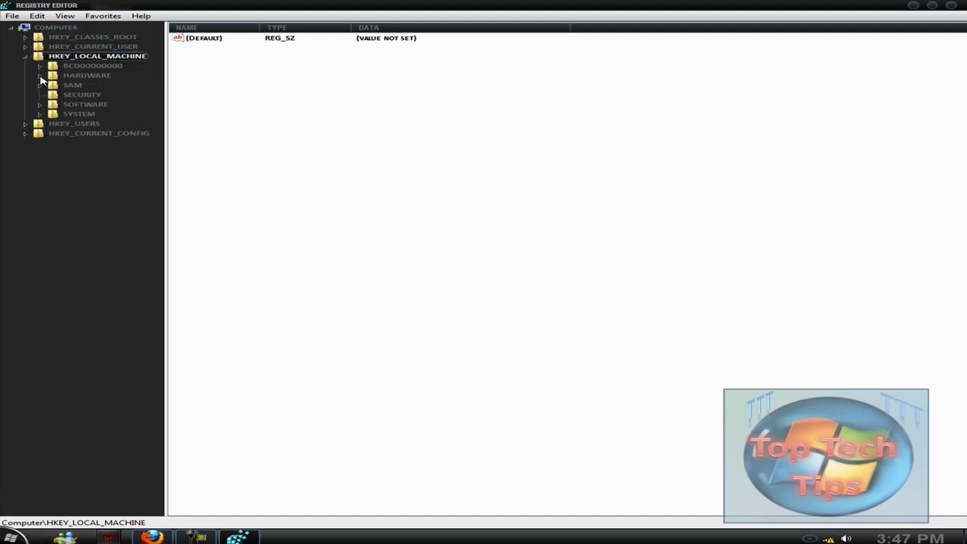
{"action": "mouse_move", "coordinate": [53, 94]}
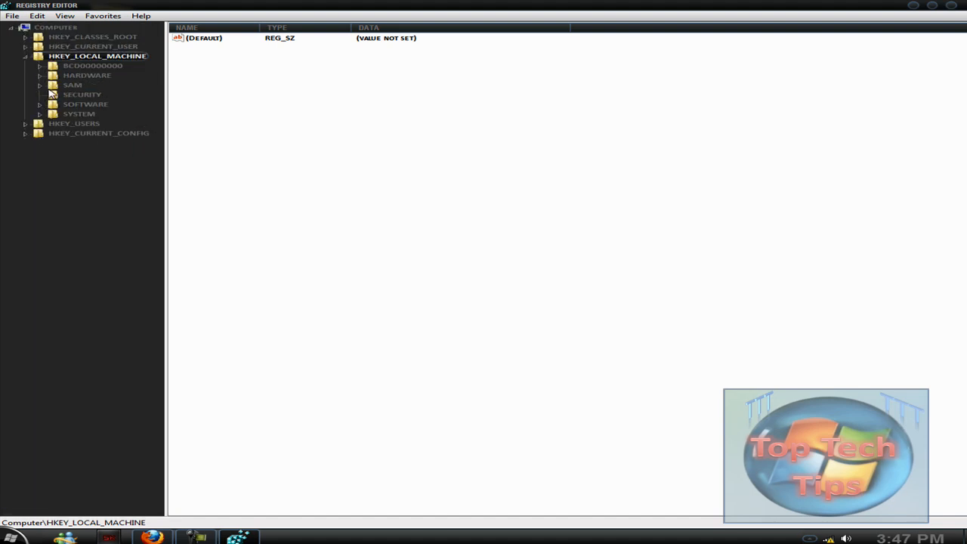
{"action": "left_click", "coordinate": [39, 103]}
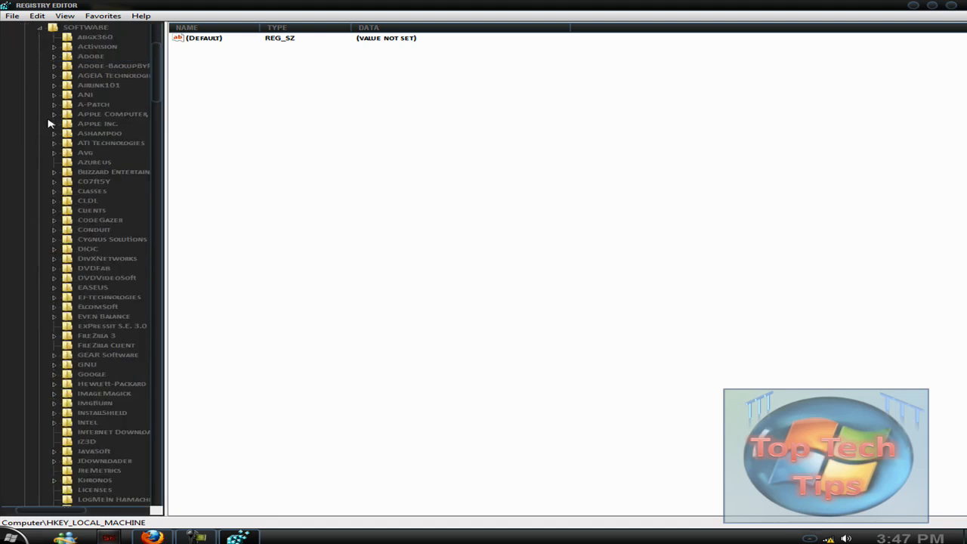
{"action": "mouse_move", "coordinate": [36, 156]}
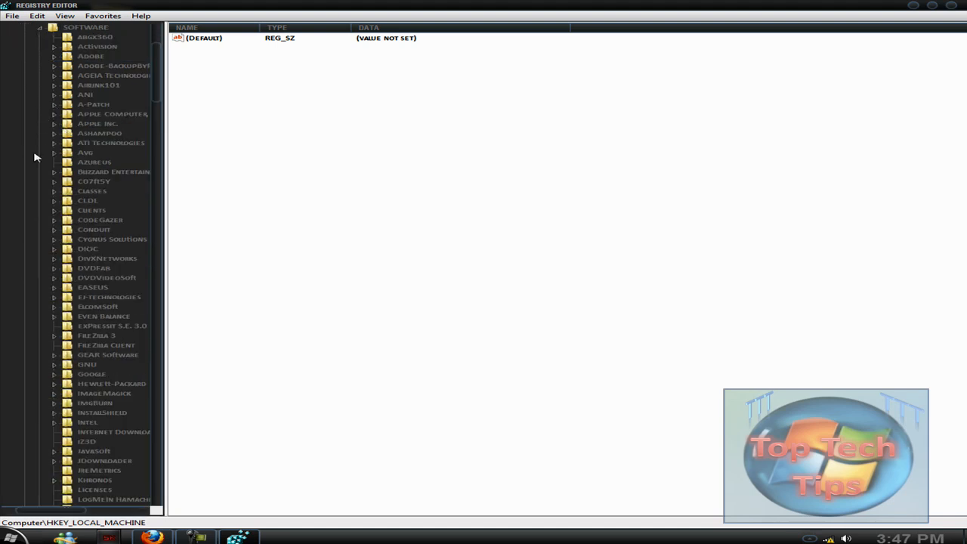
{"action": "left_click", "coordinate": [55, 403]}
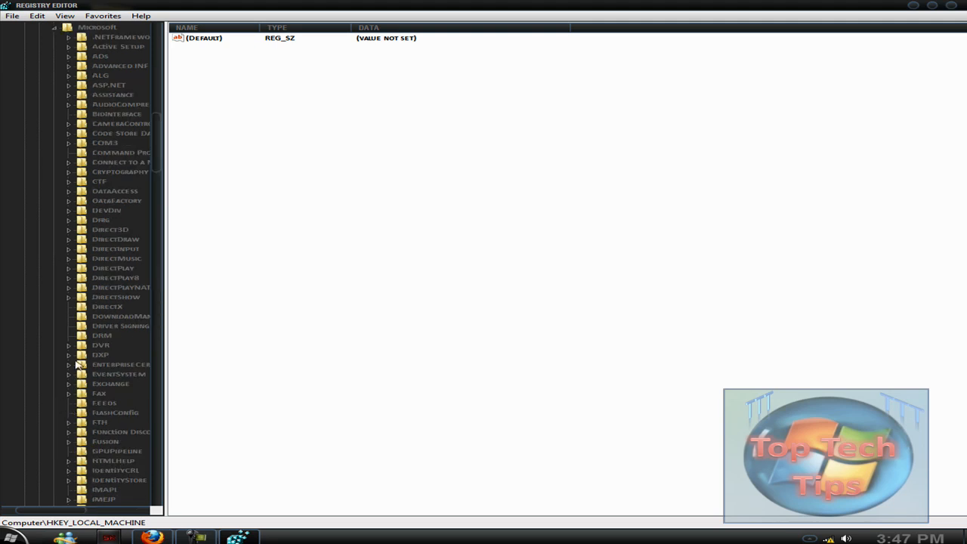
{"action": "scroll", "scroll_direction": "down", "scroll_amount": 3}
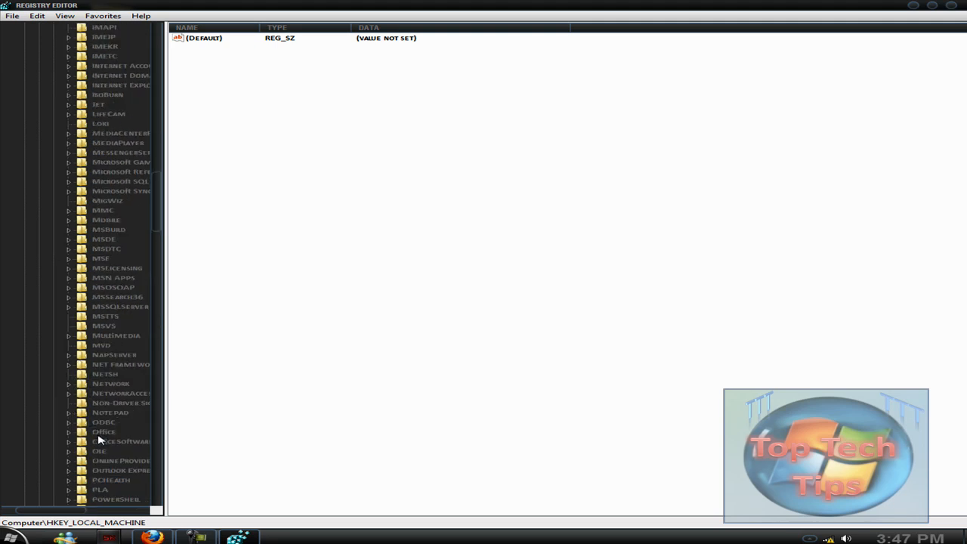
{"action": "left_click", "coordinate": [68, 267]}
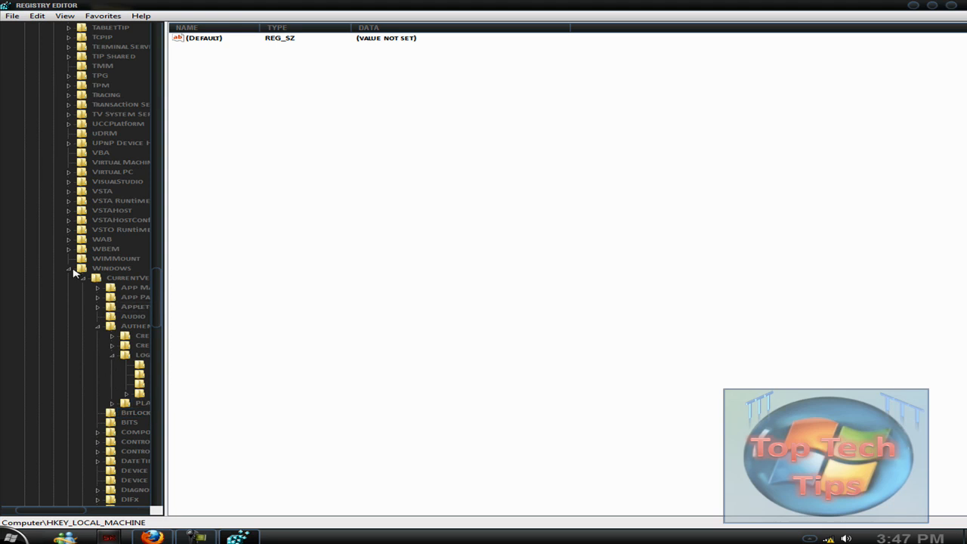
{"action": "left_click", "coordinate": [68, 268]}
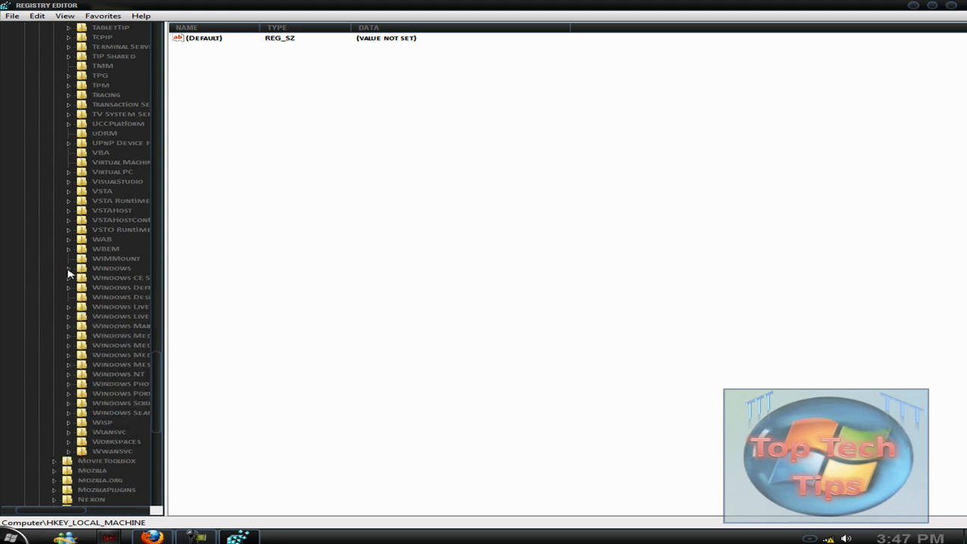
{"action": "left_click", "coordinate": [68, 268]}
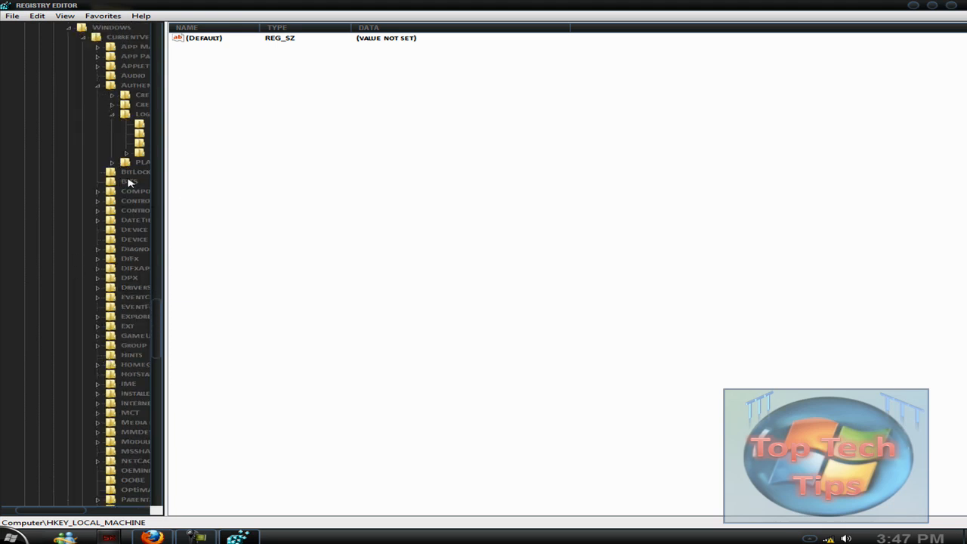
{"action": "scroll", "scroll_direction": "up", "scroll_amount": 3}
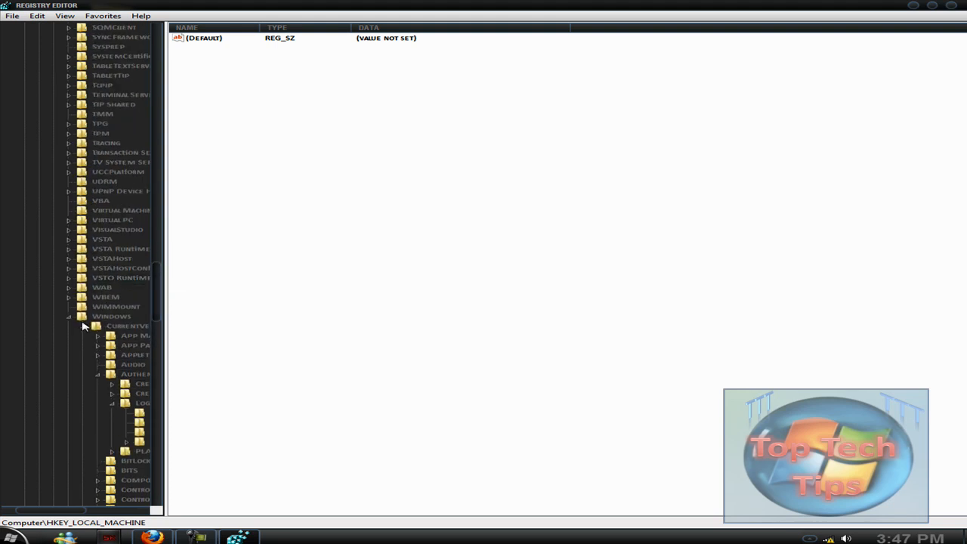
{"action": "scroll", "scroll_direction": "down", "scroll_amount": 3}
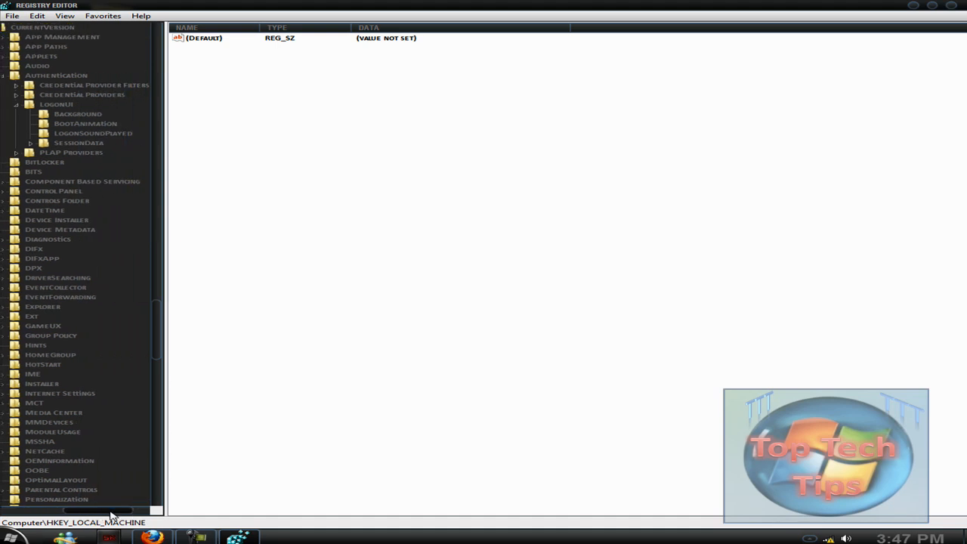
{"action": "scroll", "scroll_direction": "up", "scroll_amount": 3}
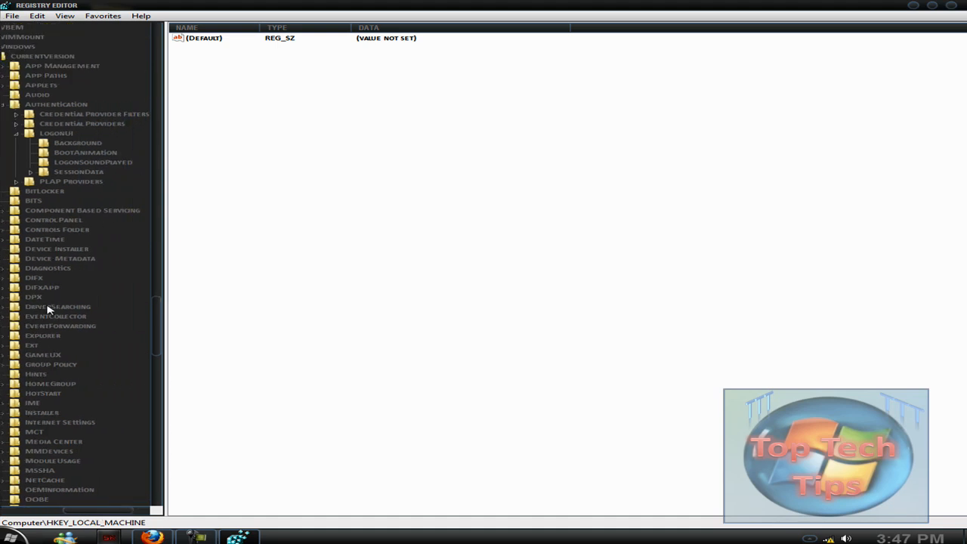
{"action": "scroll", "scroll_direction": "up", "scroll_amount": 3}
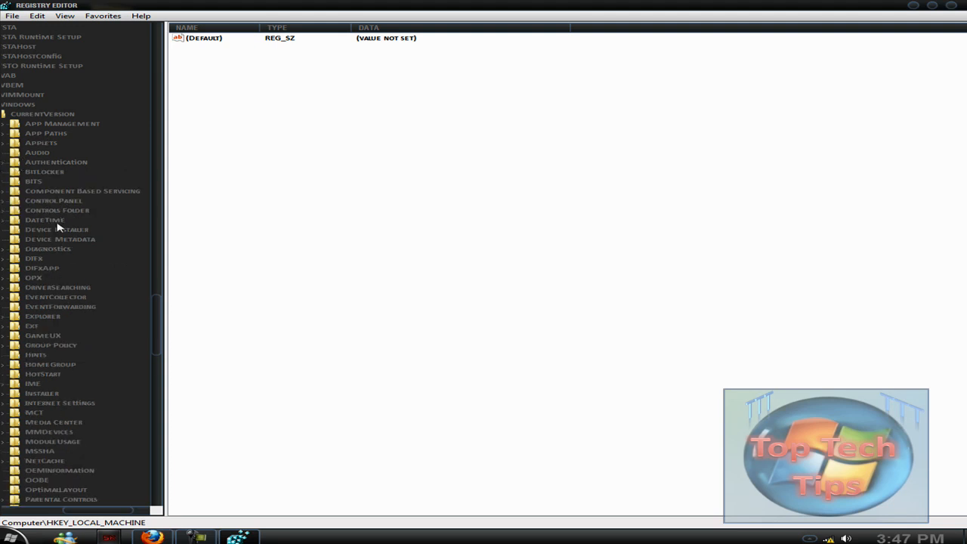
Expand Control Panel and select the 'don't load' key to list its .cpl values.
{"action": "left_click", "coordinate": [5, 200]}
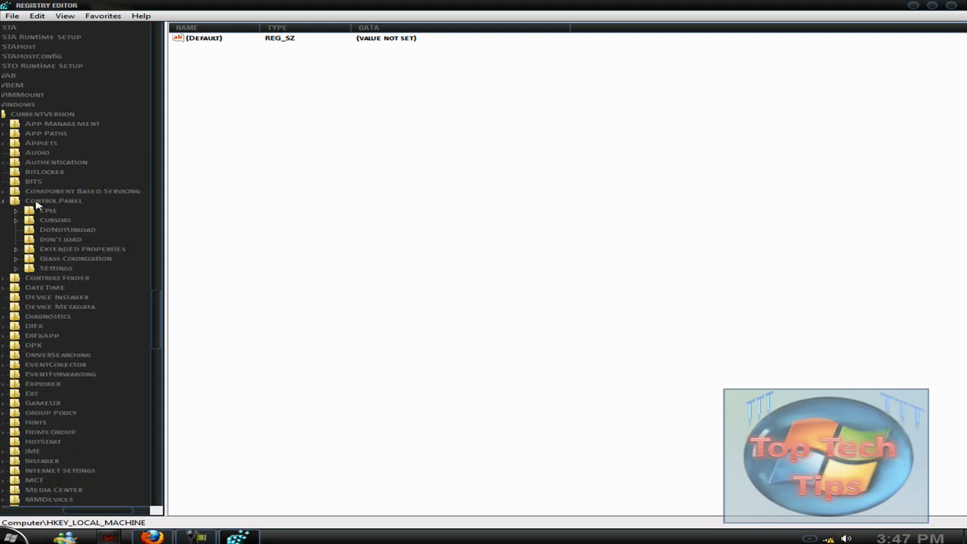
{"action": "mouse_move", "coordinate": [61, 240]}
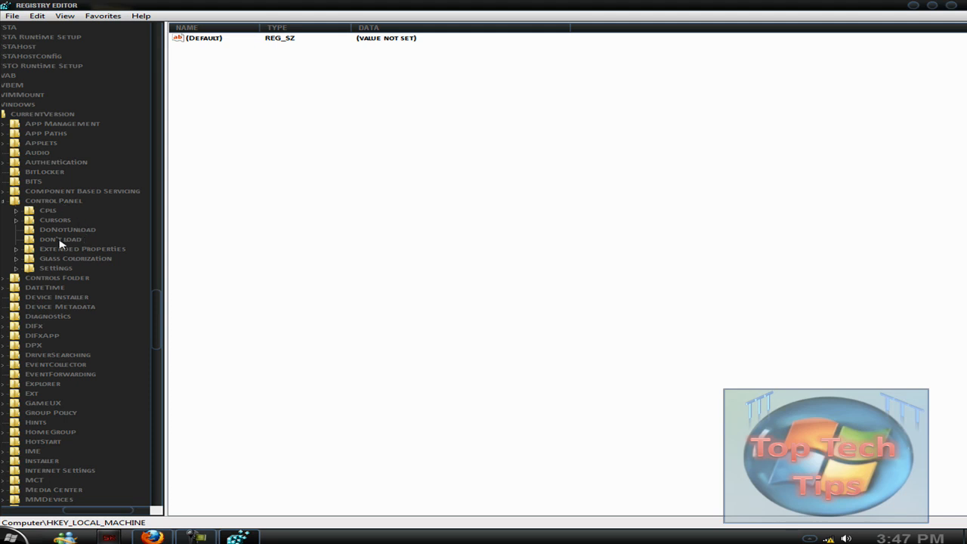
{"action": "left_click", "coordinate": [60, 239]}
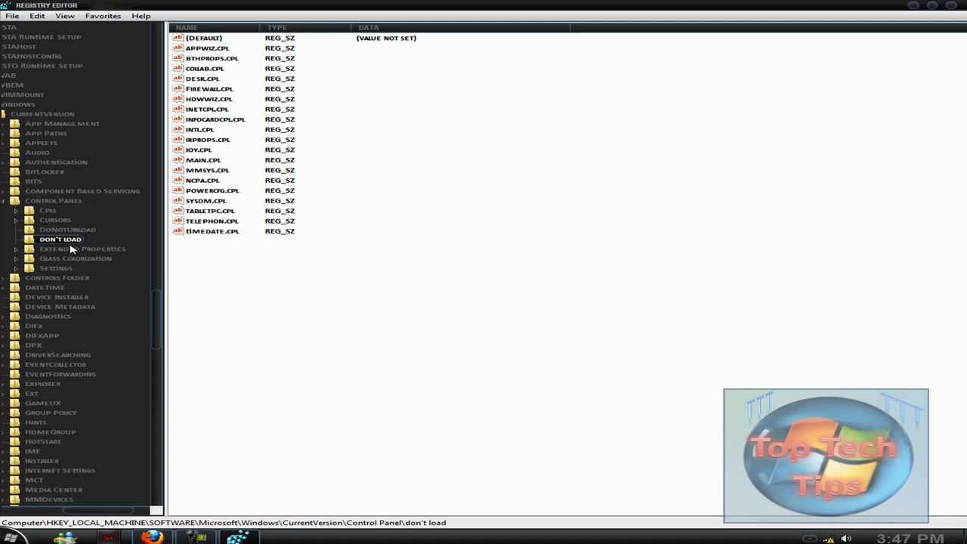
{"action": "right_click", "coordinate": [60, 239]}
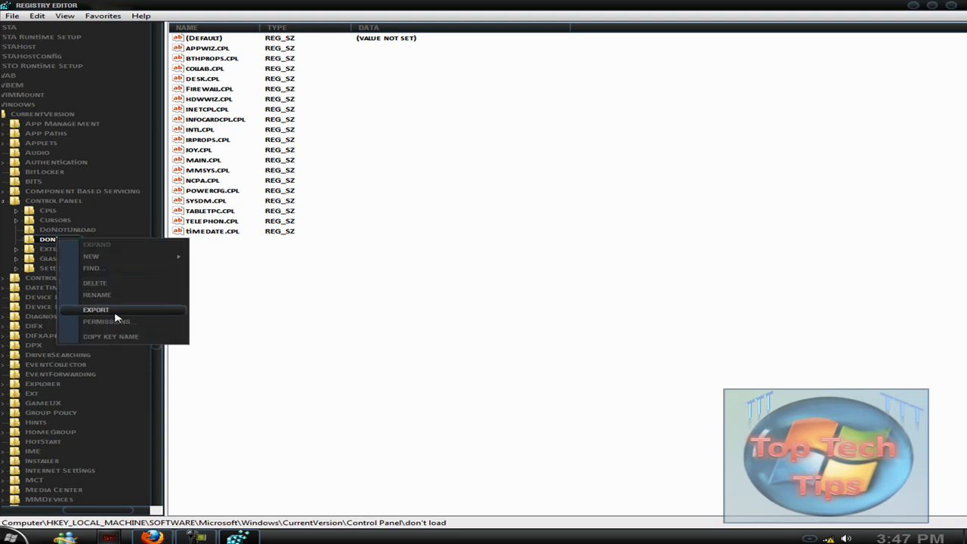
{"action": "left_click", "coordinate": [109, 321]}
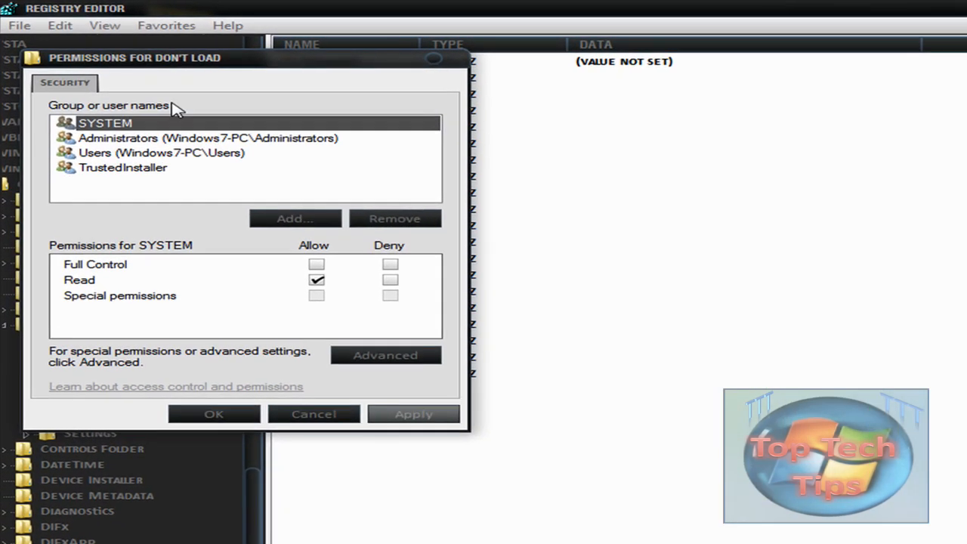
{"action": "mouse_move", "coordinate": [206, 140]}
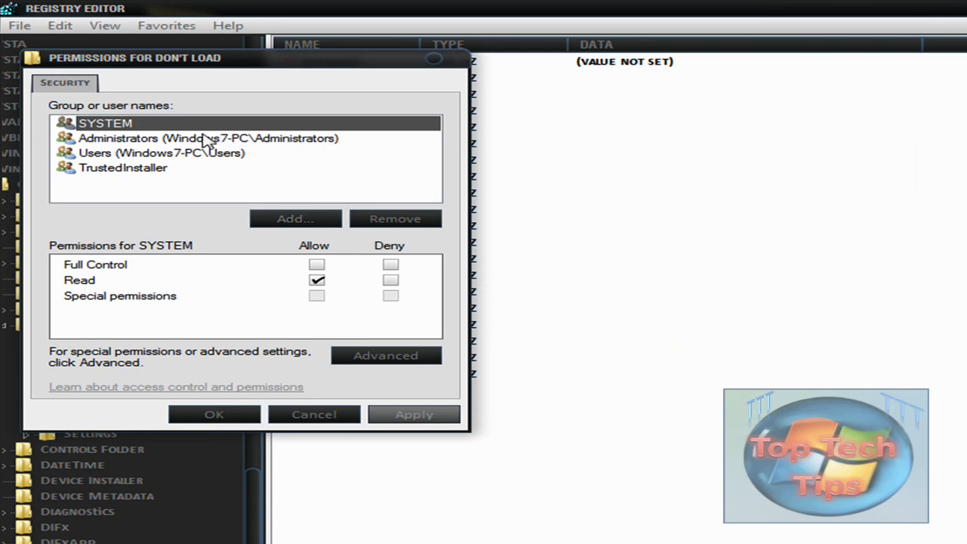
{"action": "left_click", "coordinate": [160, 152]}
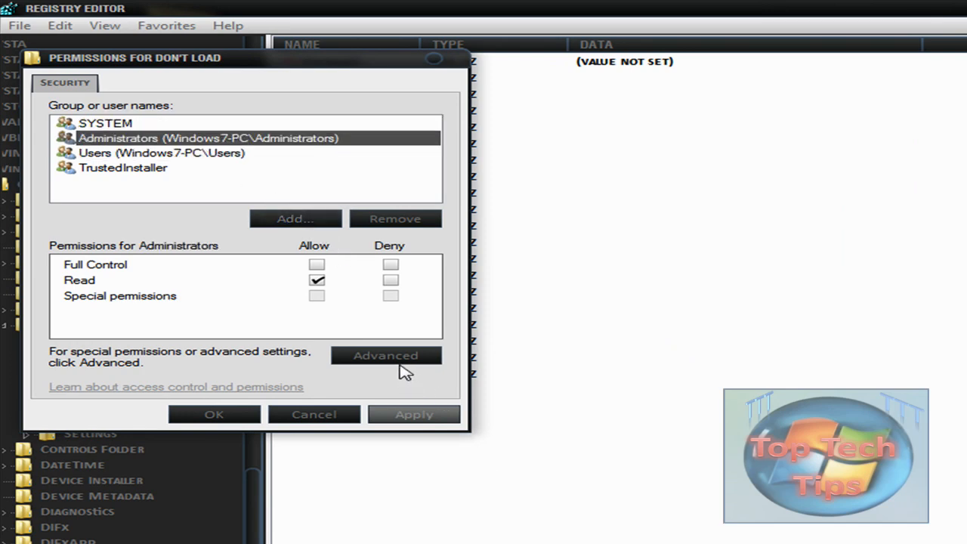
{"action": "left_click", "coordinate": [386, 355]}
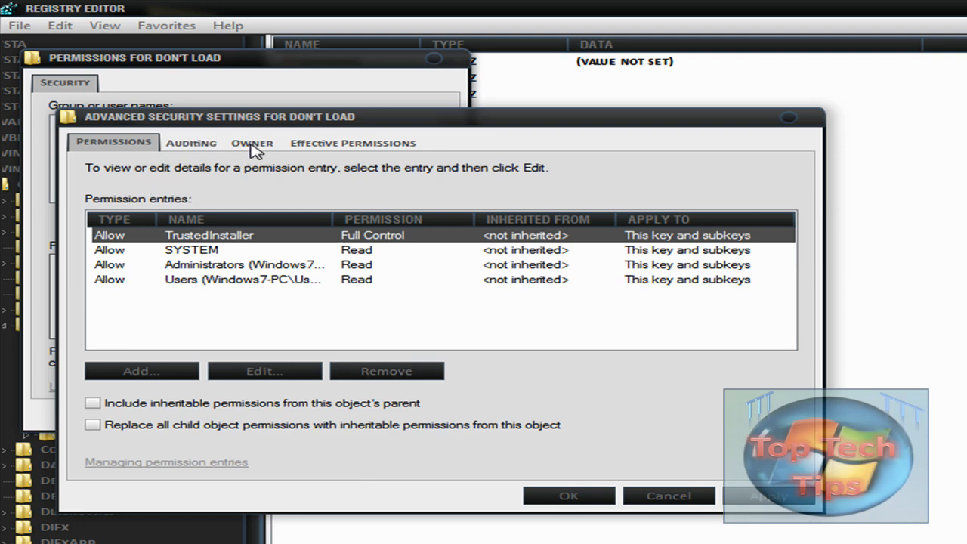
{"action": "left_click", "coordinate": [251, 143]}
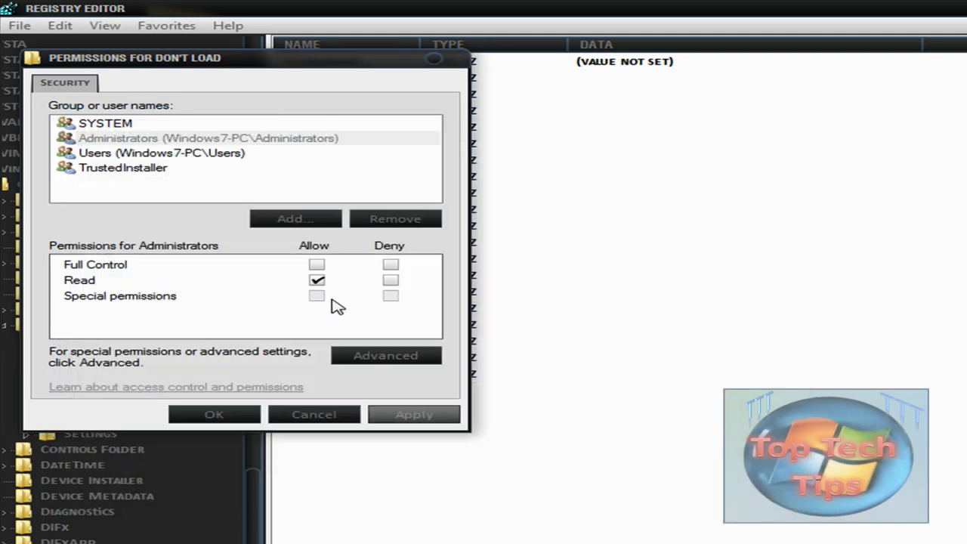
{"action": "left_click", "coordinate": [213, 414]}
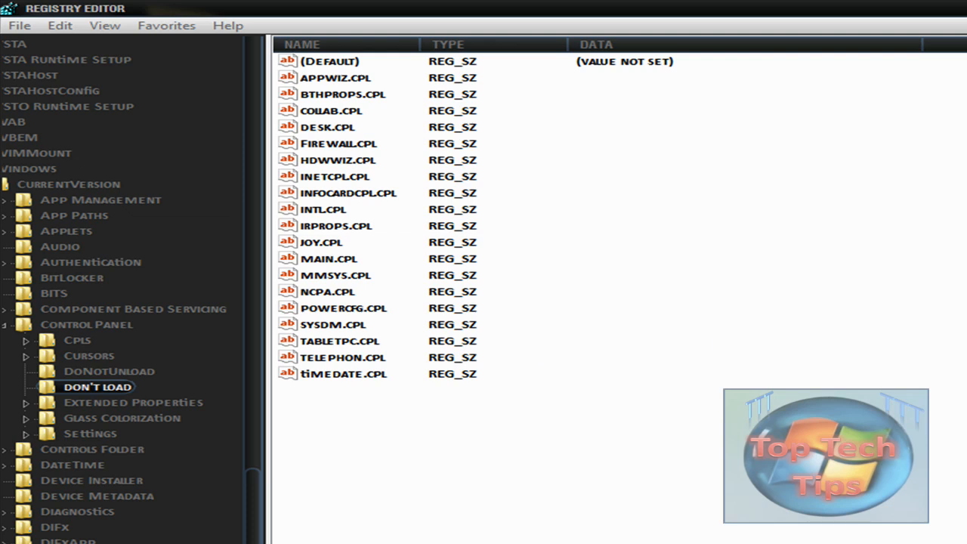
{"action": "mouse_move", "coordinate": [352, 106]}
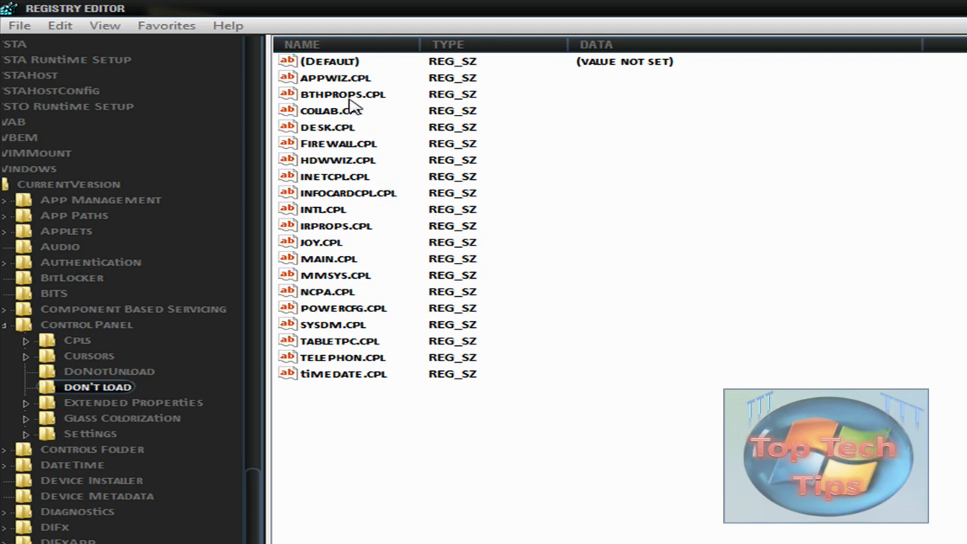
{"action": "mouse_move", "coordinate": [315, 153]}
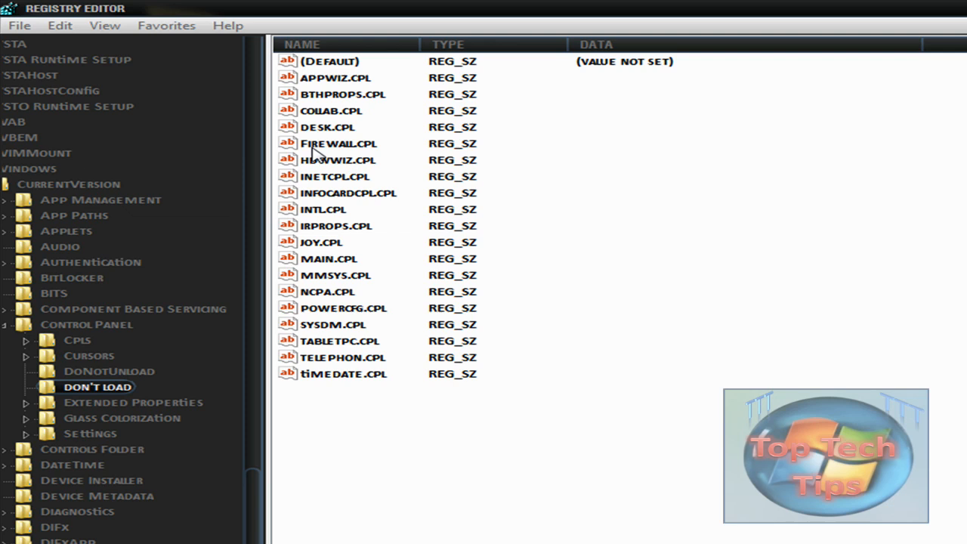
{"action": "left_click", "coordinate": [338, 159]}
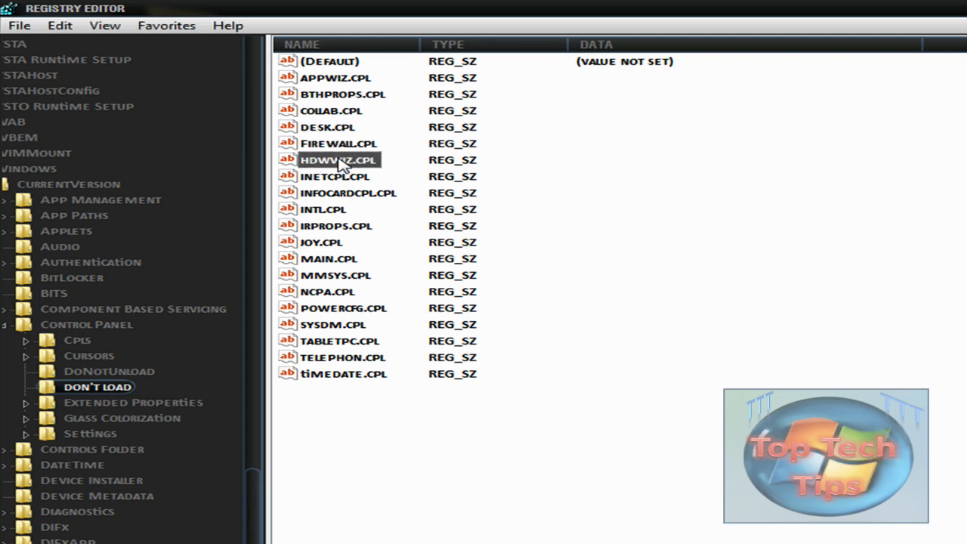
{"action": "mouse_move", "coordinate": [361, 172]}
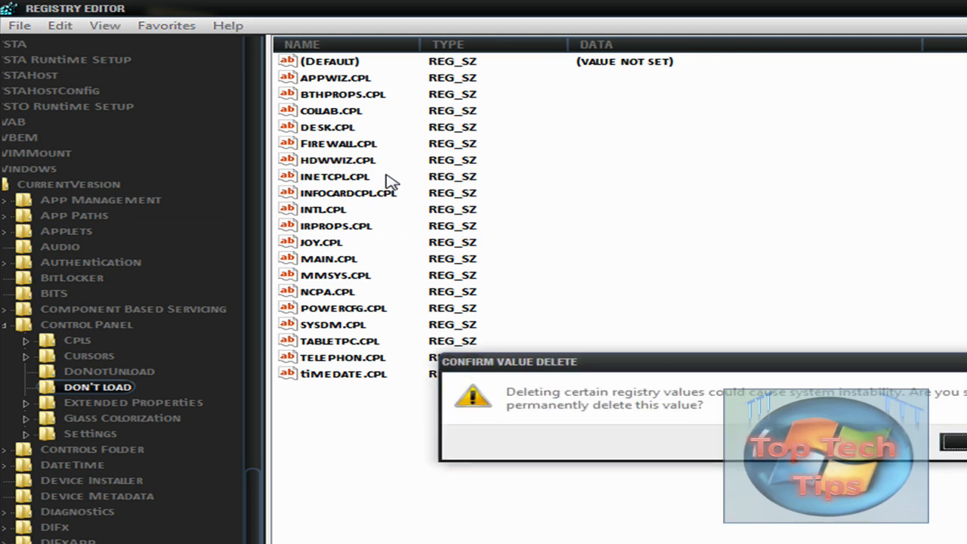
{"action": "left_click", "coordinate": [951, 441]}
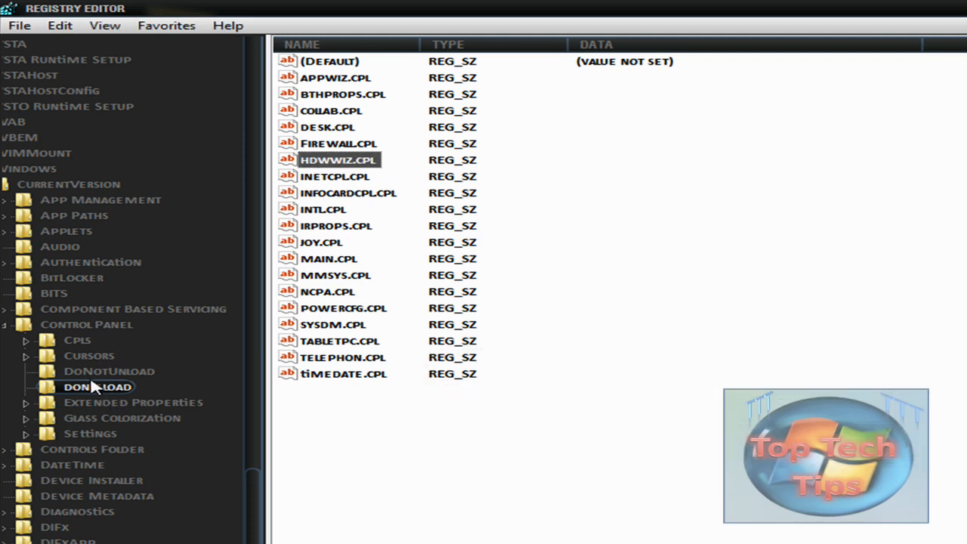
Allow Full Control for SYSTEM, Administrators, Users and TrustedInstaller on 'don't load', and apply.
{"action": "right_click", "coordinate": [97, 386]}
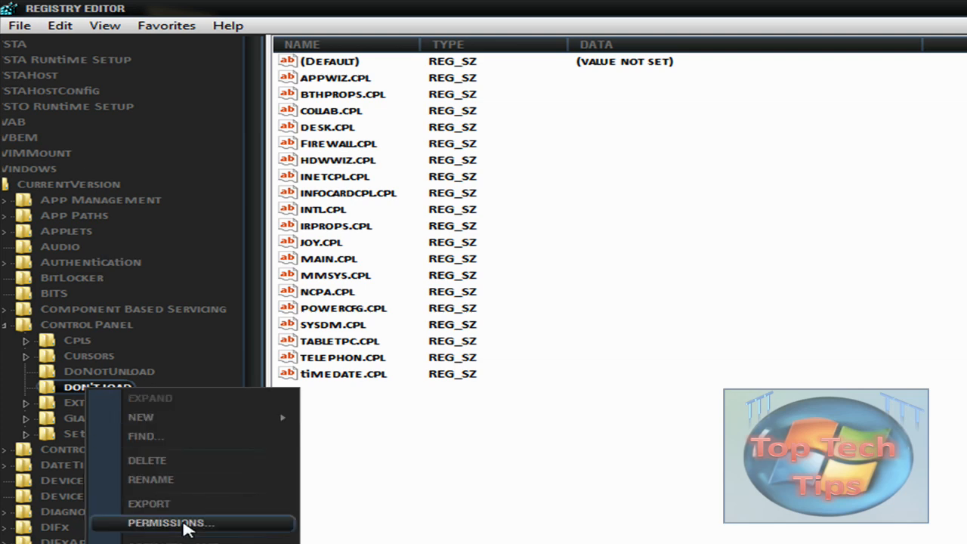
{"action": "left_click", "coordinate": [171, 523]}
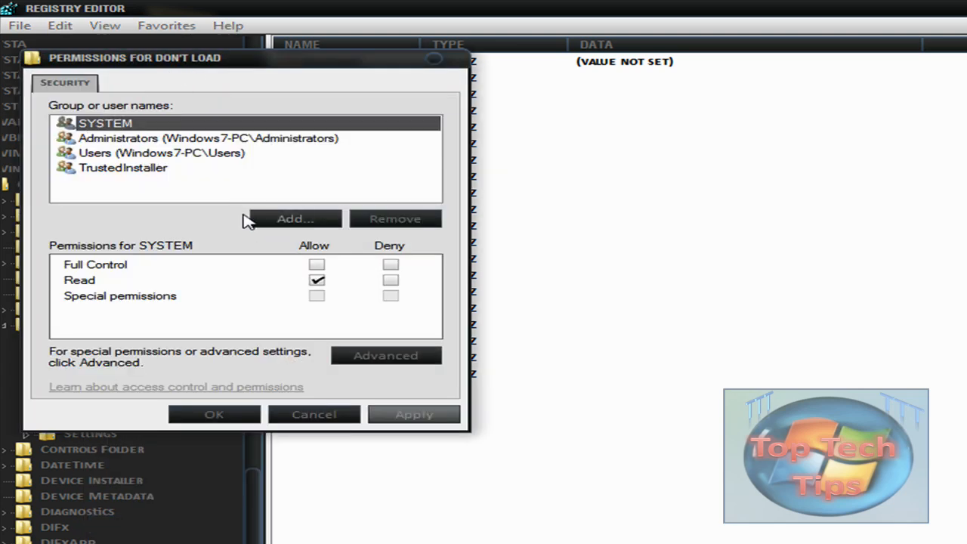
{"action": "left_click", "coordinate": [317, 264]}
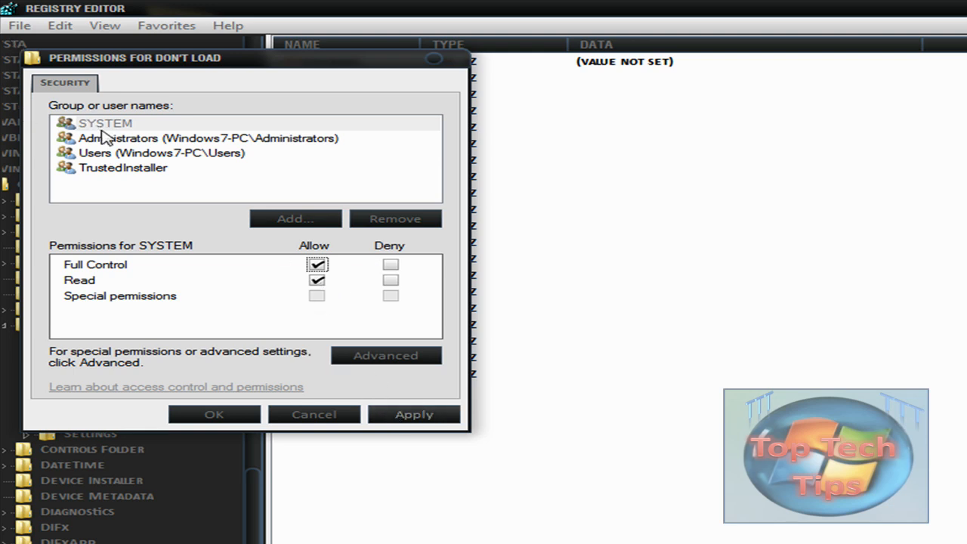
{"action": "left_click", "coordinate": [208, 138]}
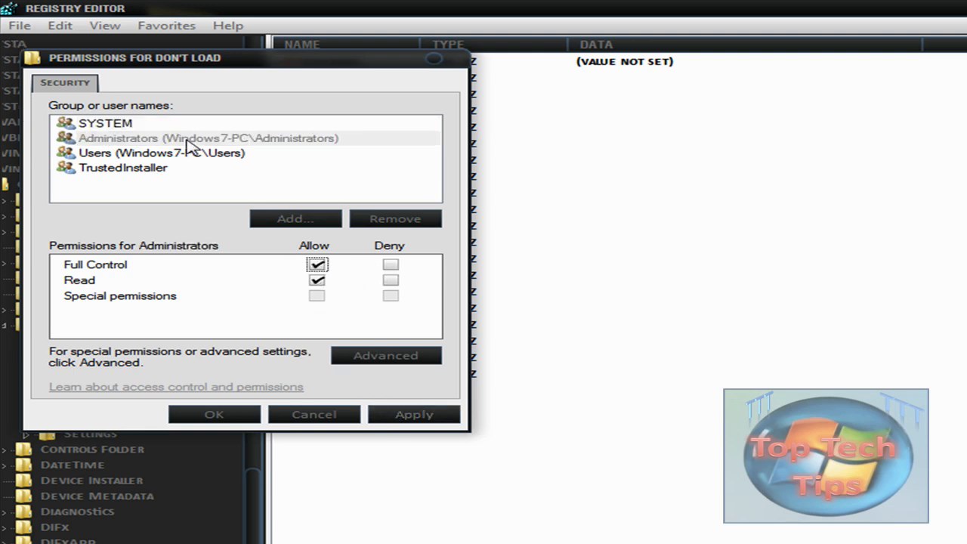
{"action": "left_click", "coordinate": [161, 153]}
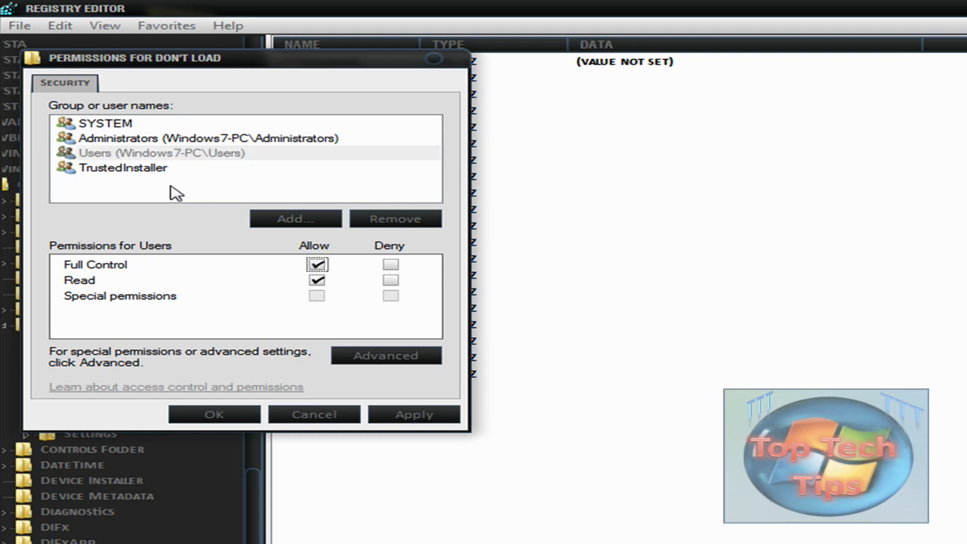
{"action": "left_click", "coordinate": [122, 167]}
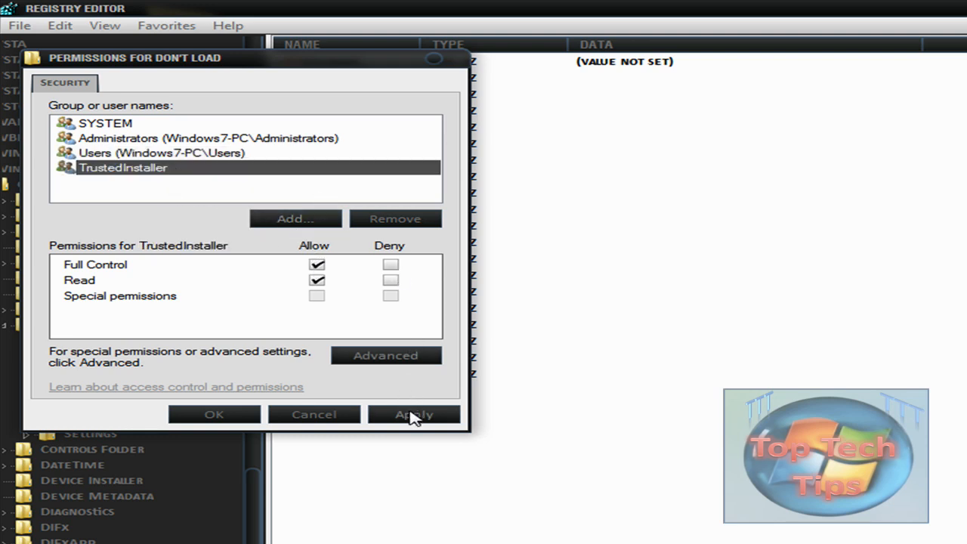
{"action": "left_click", "coordinate": [413, 414]}
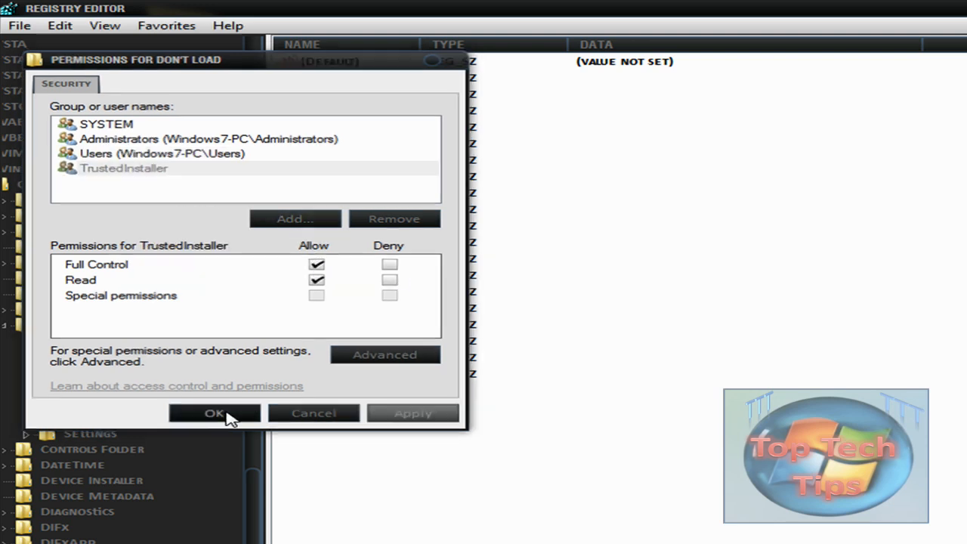
{"action": "left_click", "coordinate": [214, 413]}
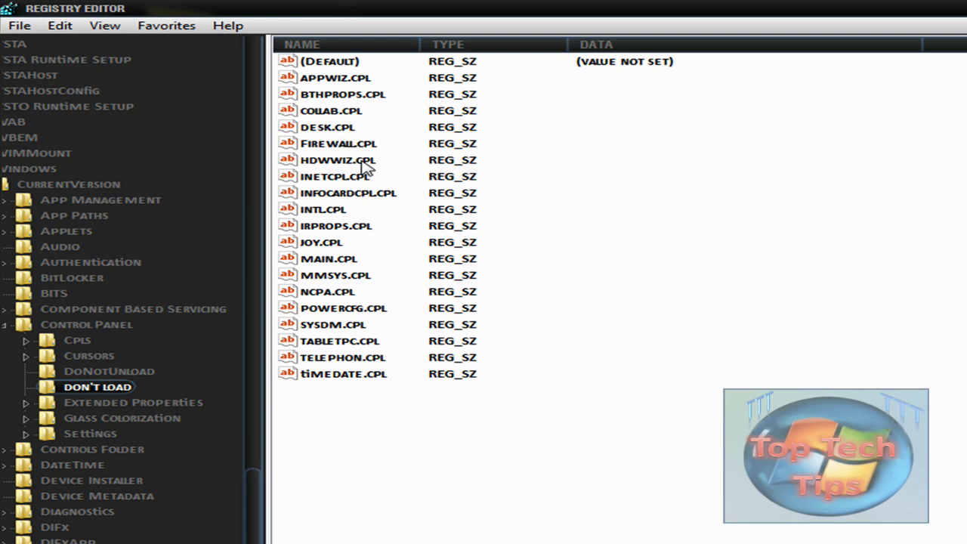
Delete HDWWIZ.CPL, APPWIZ.CPL, SYSDM.CPL, DESK.CPL and other selected .cpl values.
{"action": "left_click", "coordinate": [338, 159]}
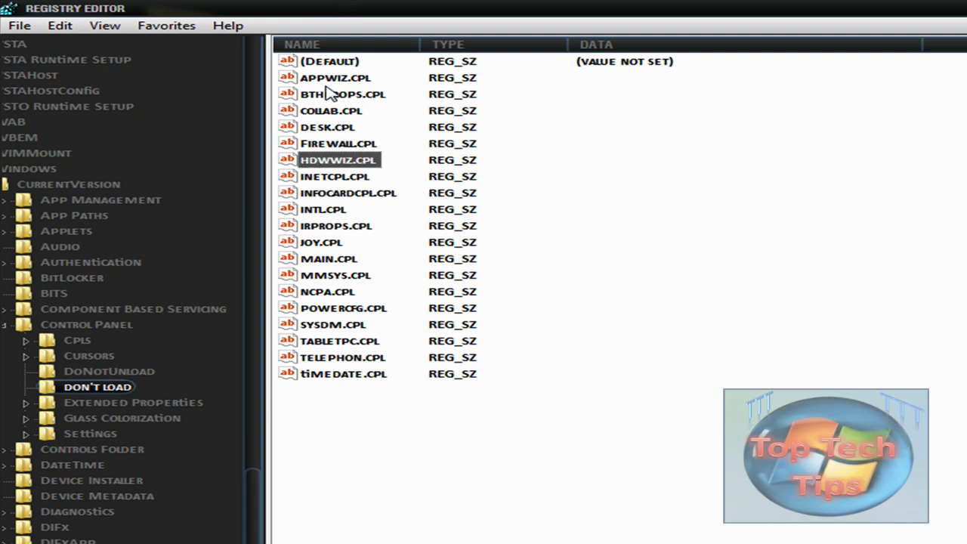
{"action": "left_click", "coordinate": [335, 77]}
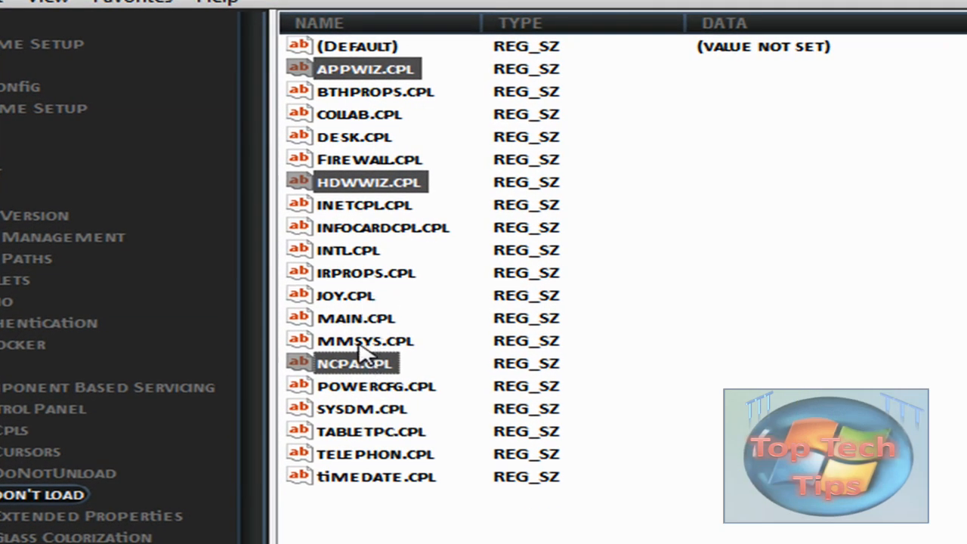
{"action": "left_click", "coordinate": [362, 409]}
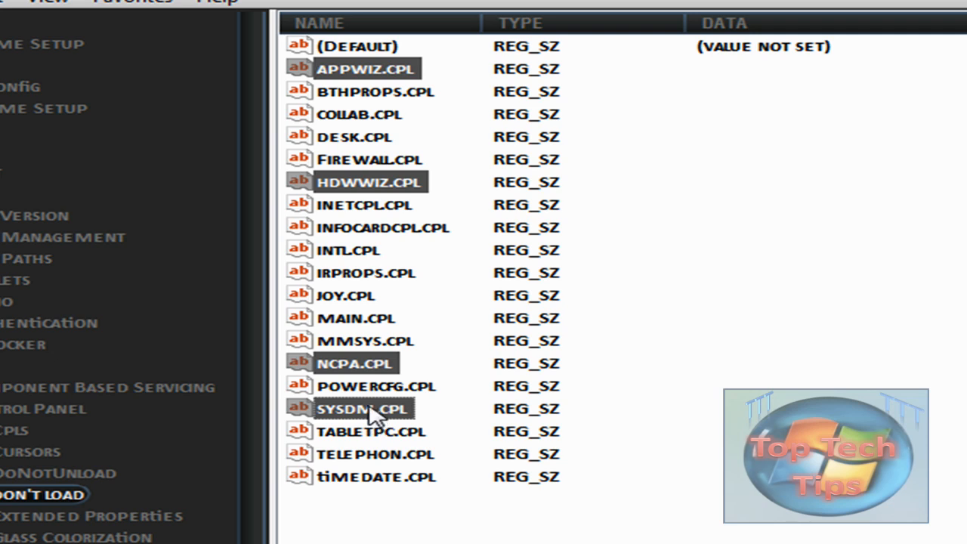
{"action": "mouse_move", "coordinate": [400, 329]}
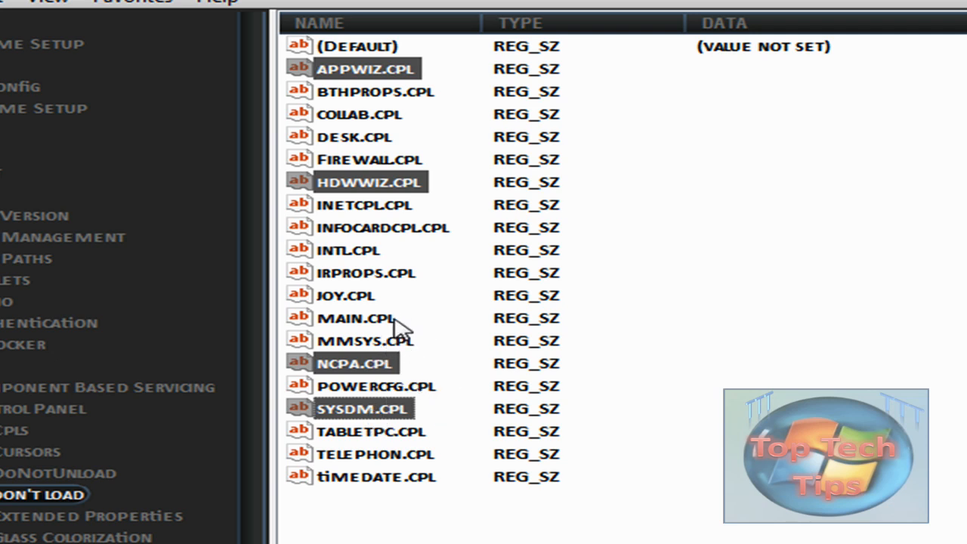
{"action": "left_click", "coordinate": [354, 137]}
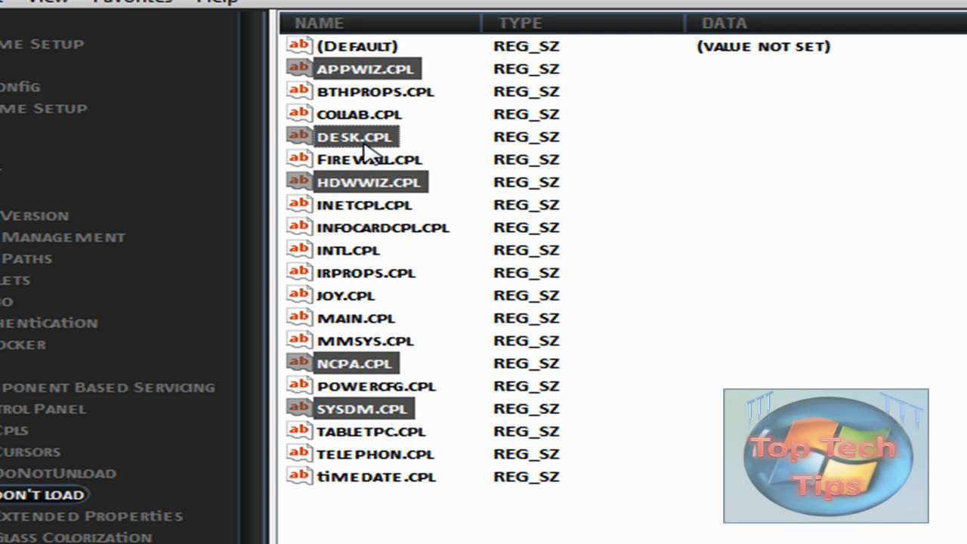
{"action": "mouse_move", "coordinate": [340, 299]}
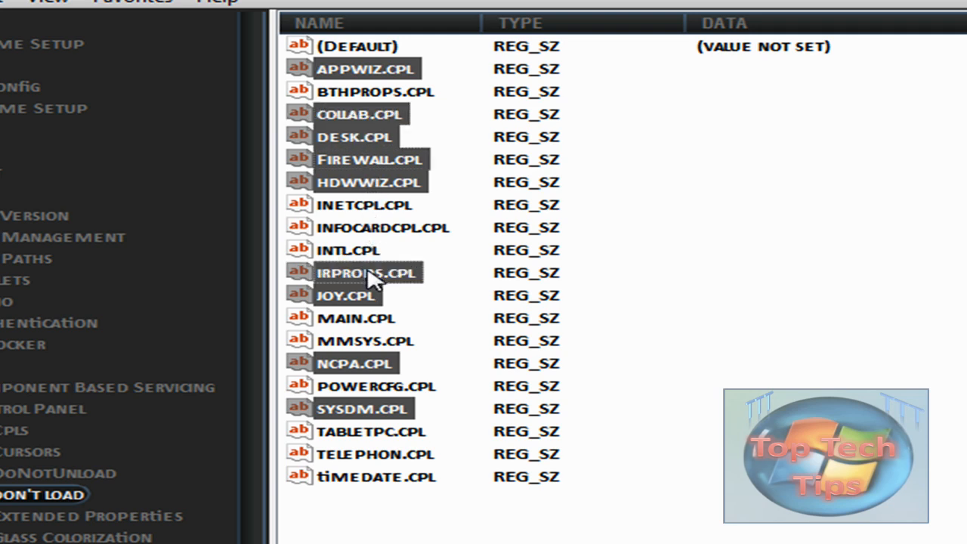
{"action": "mouse_move", "coordinate": [389, 291]}
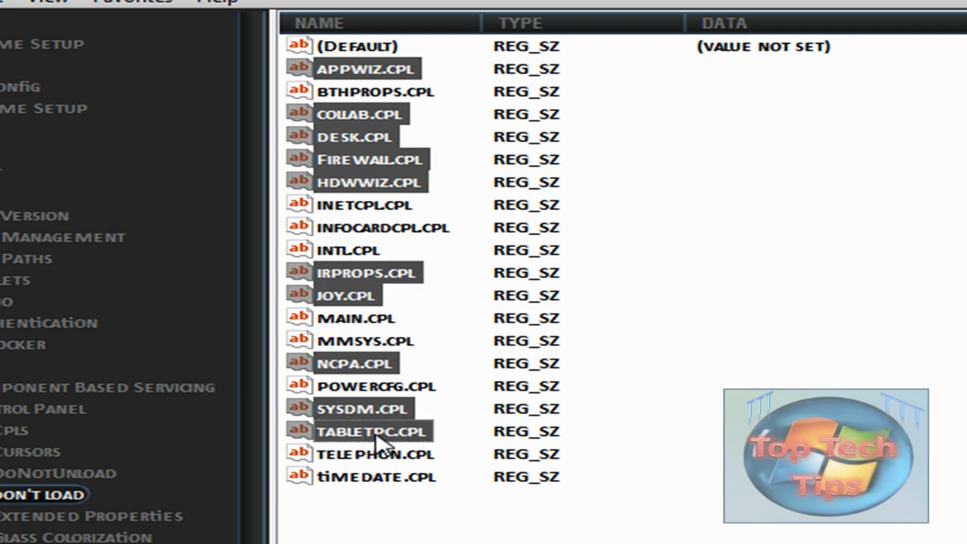
{"action": "mouse_move", "coordinate": [360, 98]}
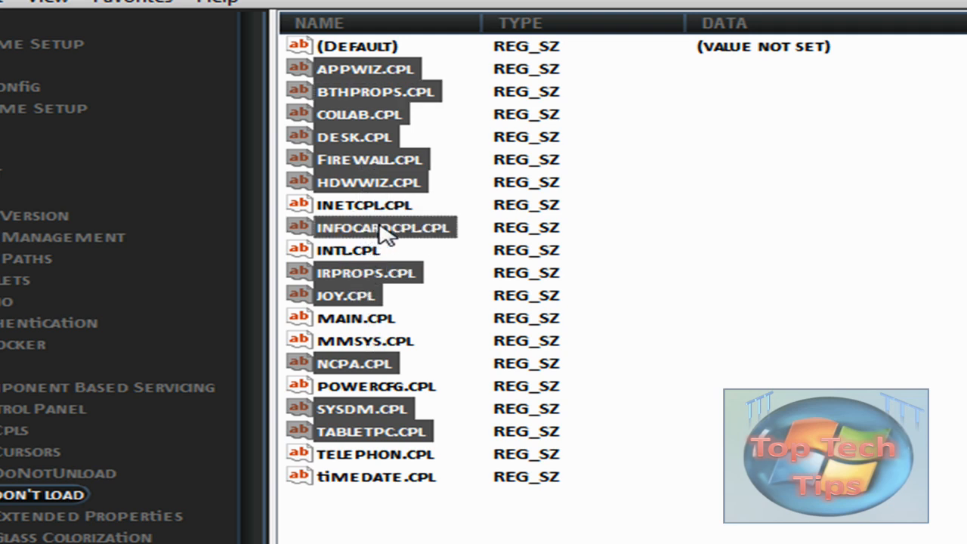
{"action": "key", "text": "Delete"}
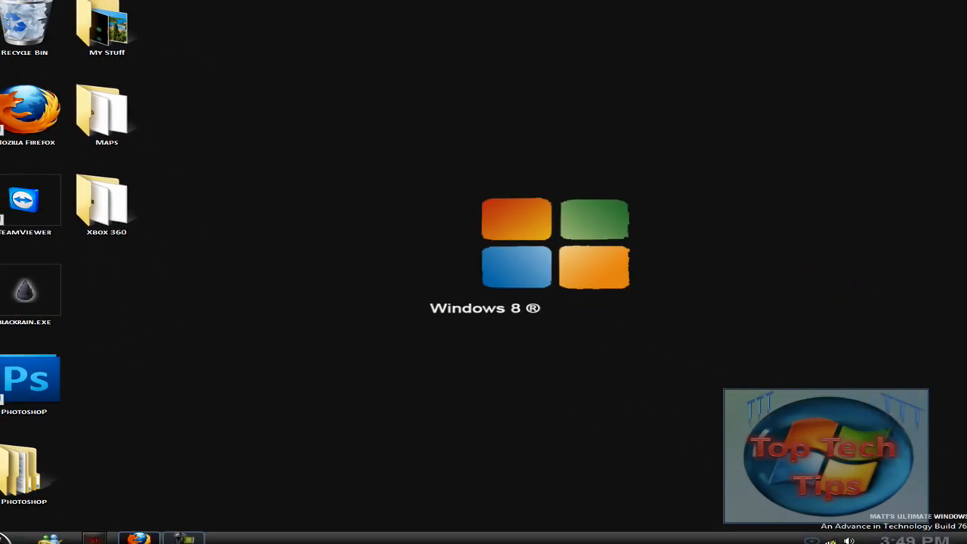
{"action": "mouse_move", "coordinate": [799, 323]}
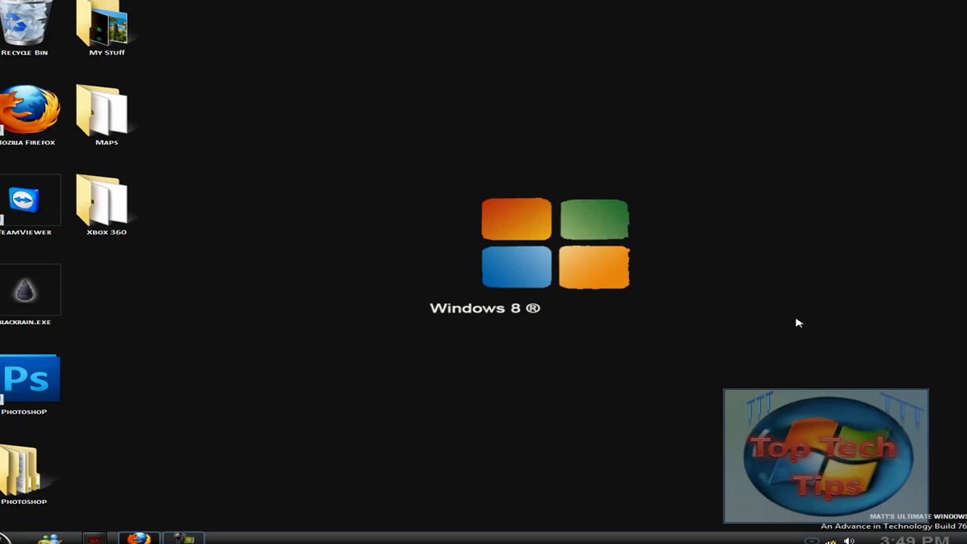
Open Control Panel from Start and view all items as large icons.
{"action": "left_click", "coordinate": [26, 537]}
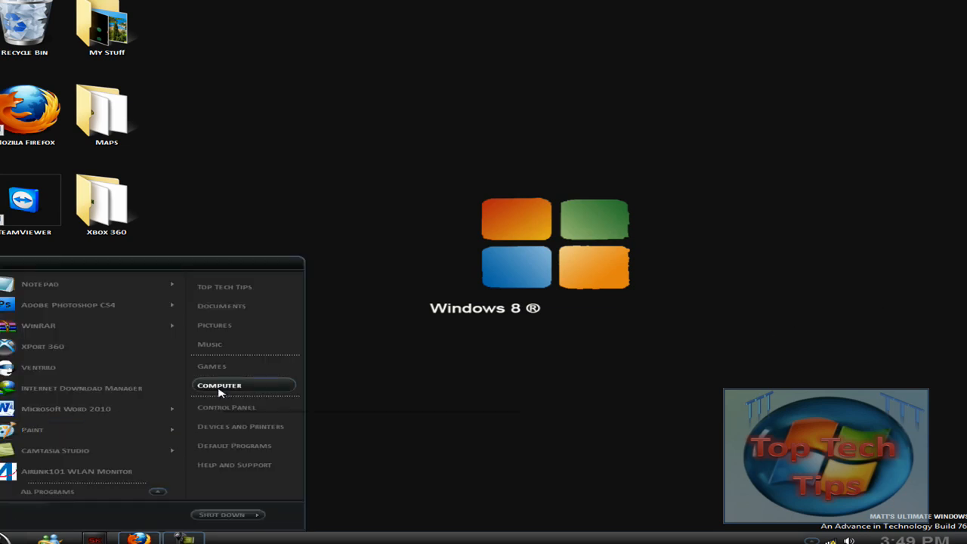
{"action": "left_click", "coordinate": [227, 407]}
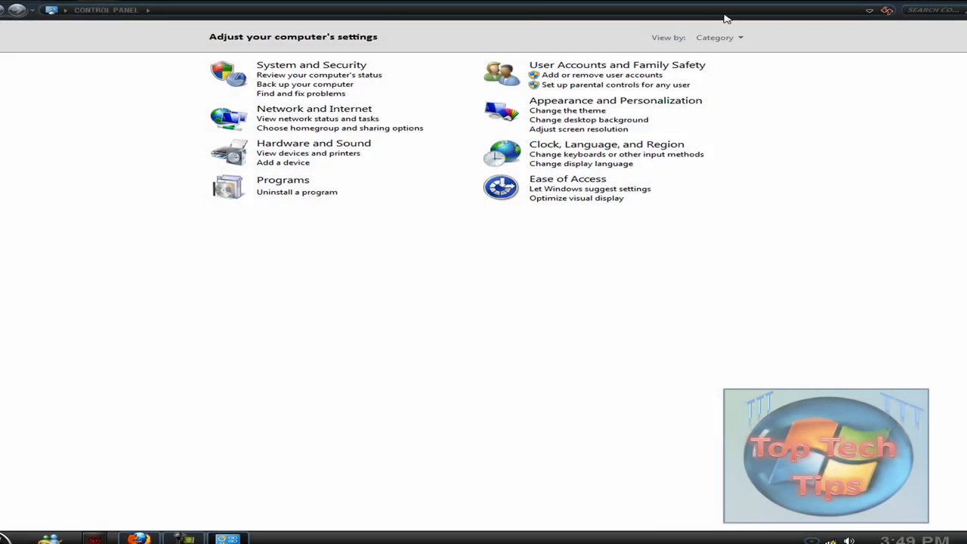
{"action": "left_click", "coordinate": [718, 37]}
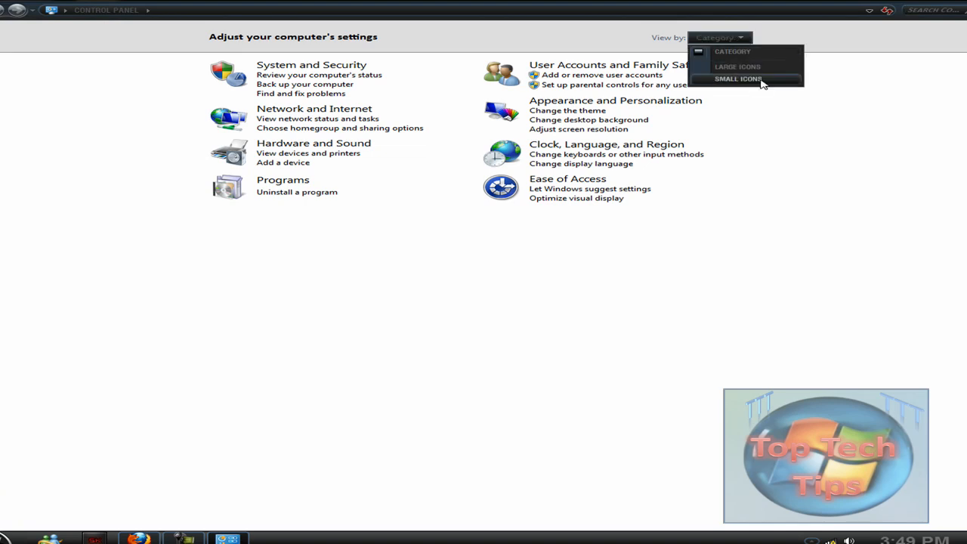
{"action": "left_click", "coordinate": [736, 78]}
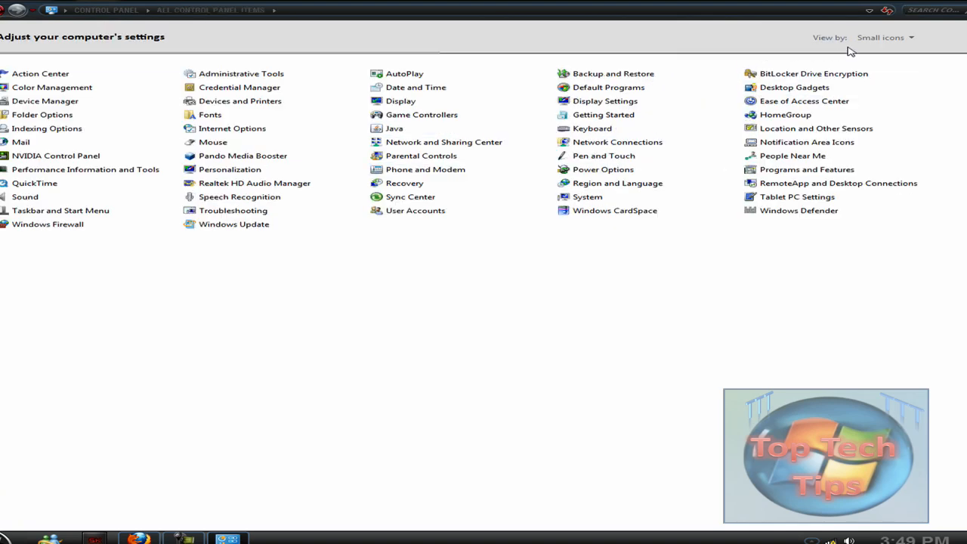
{"action": "left_click", "coordinate": [882, 37]}
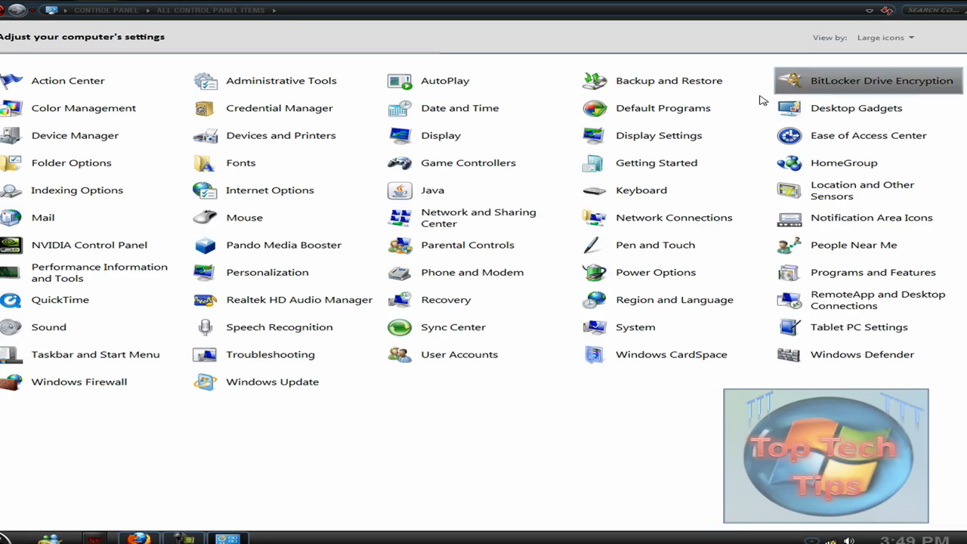